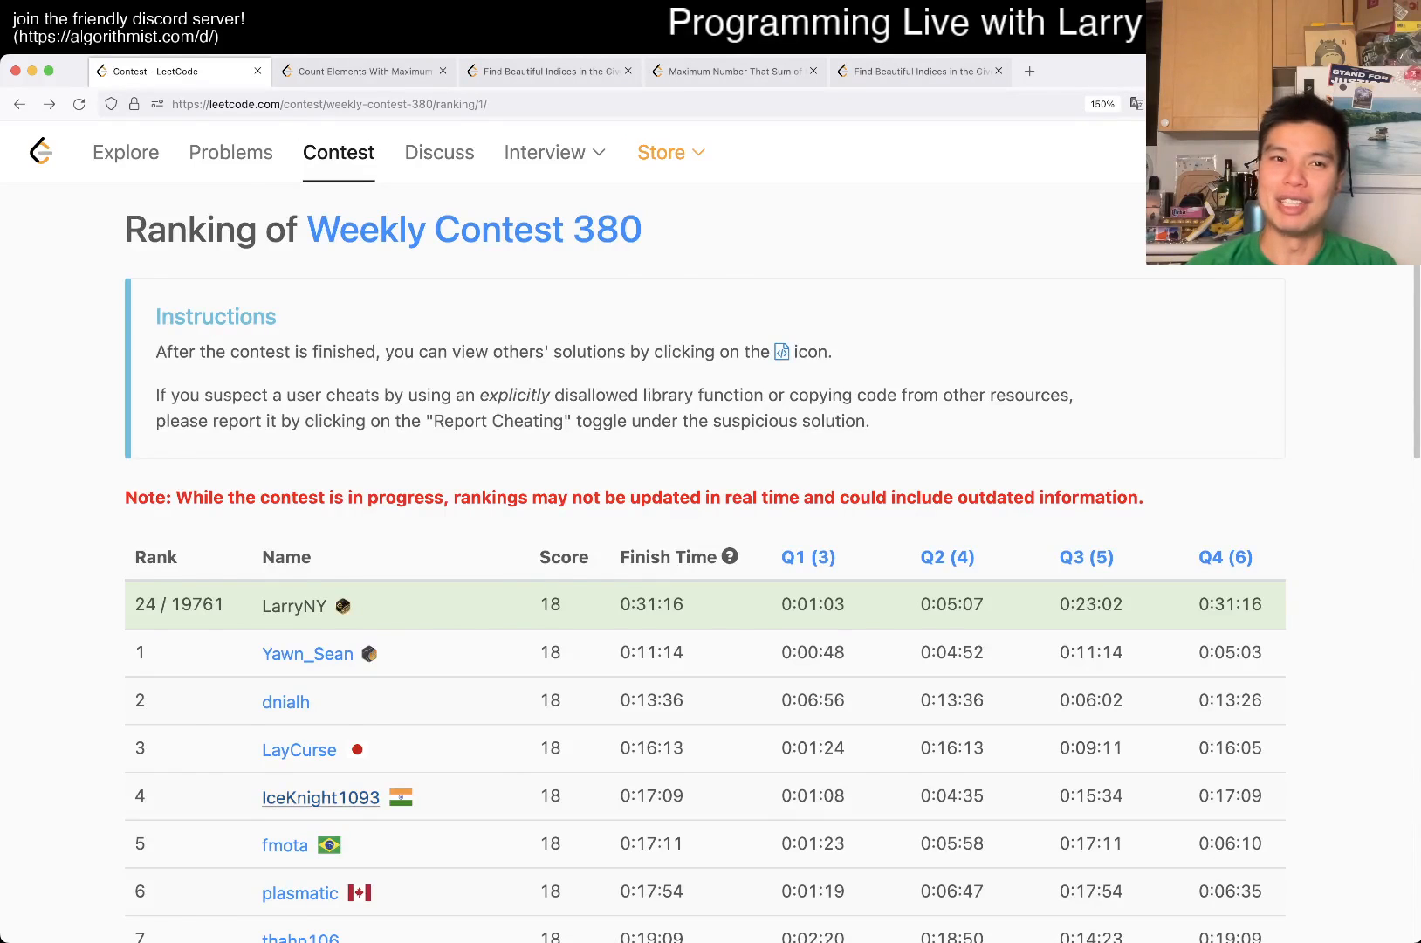
# Switch from the contest ranking to the Count Elements With Maximum Frequency problem.
pyautogui.click(363, 72)
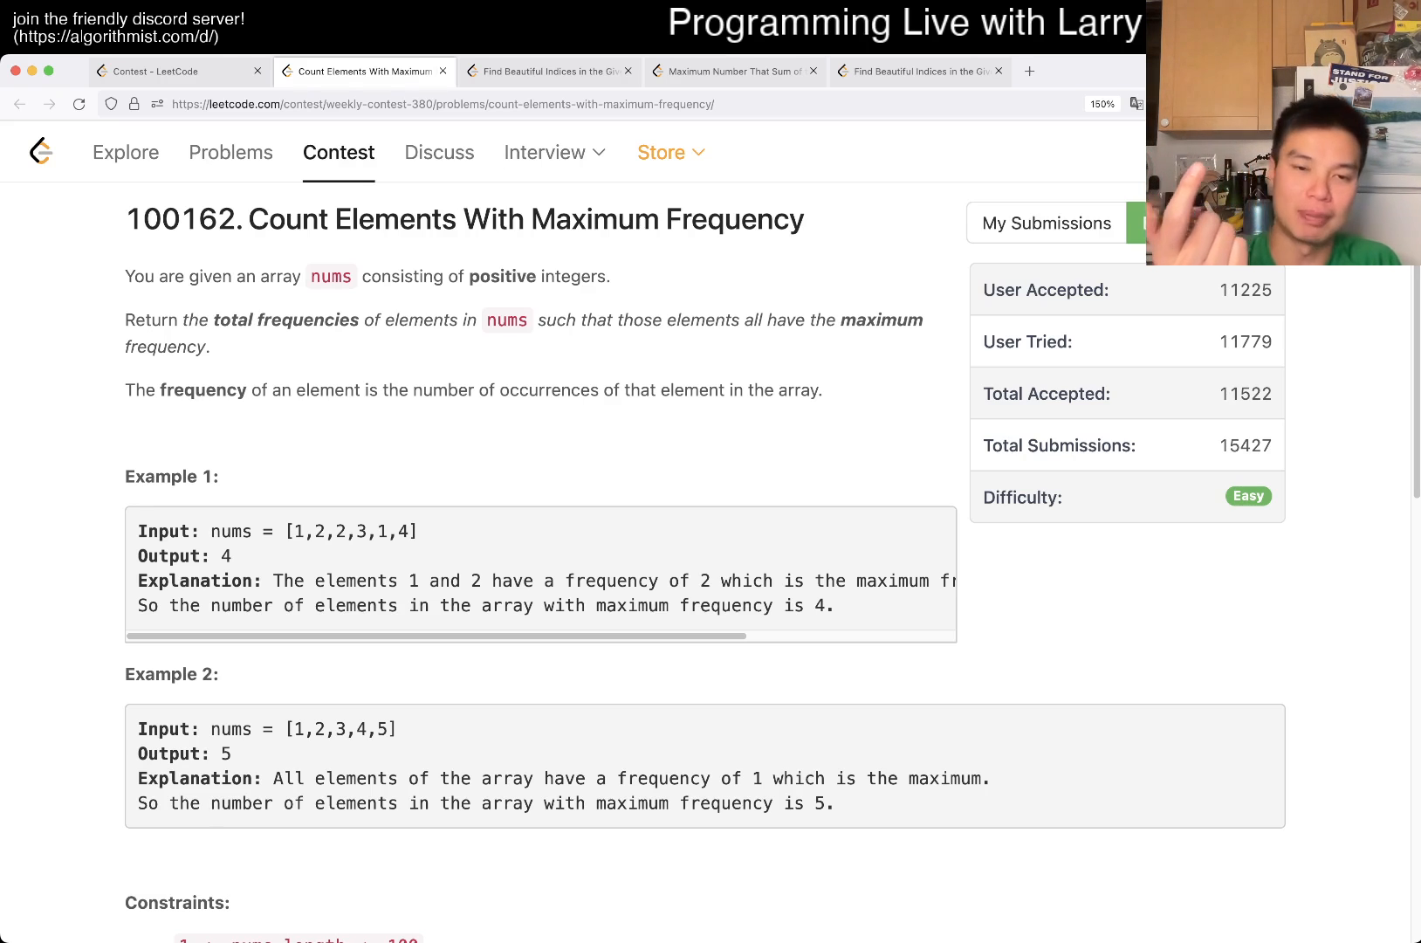
# Review the problem and written solution, then return to the Weekly Contest 380 page.
pyautogui.scroll(-3)
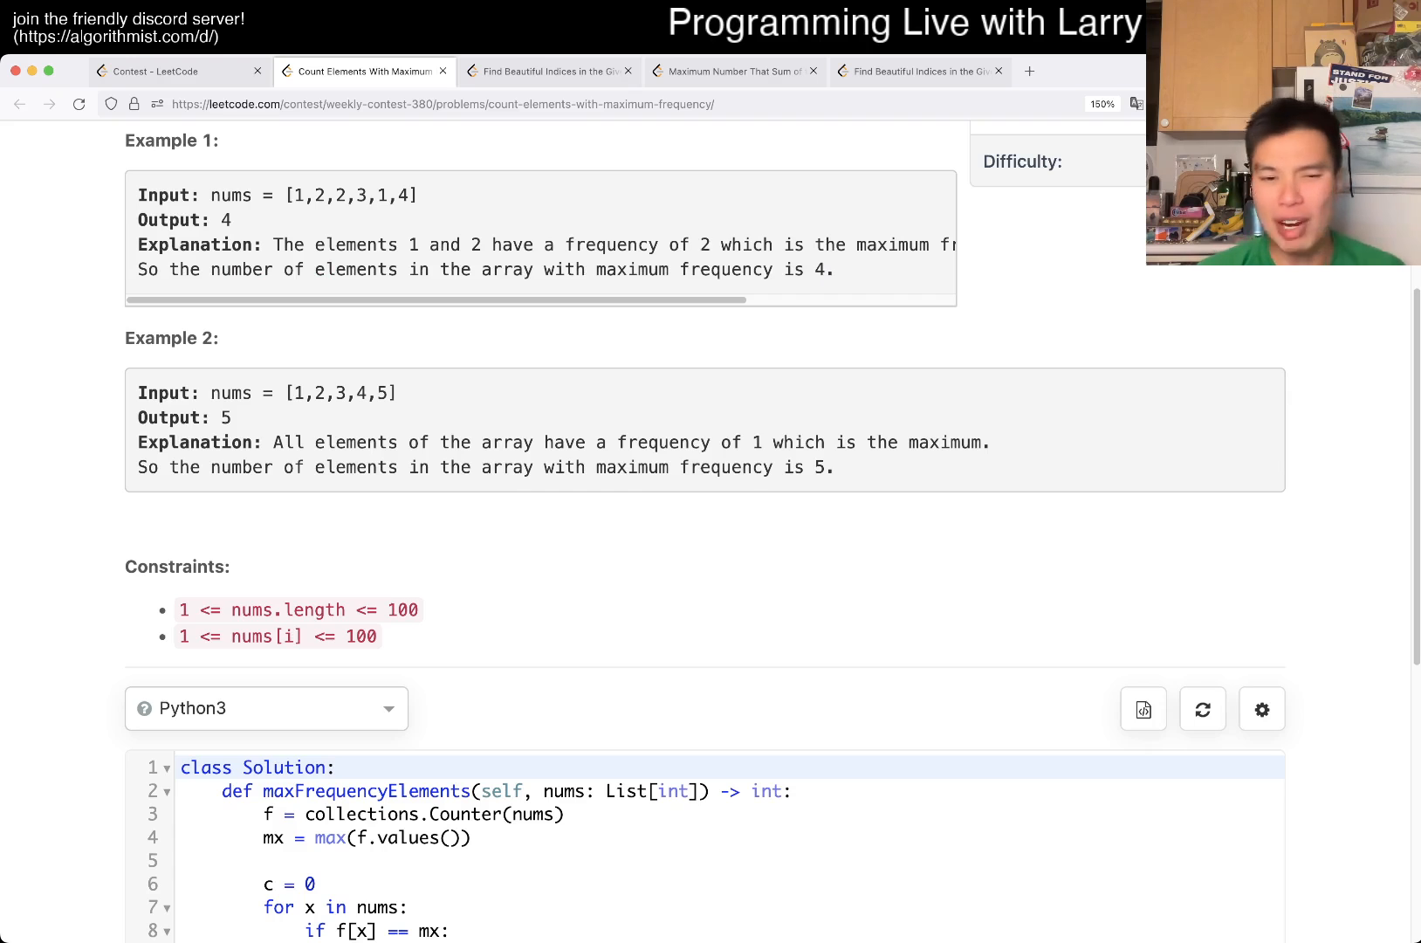
pyautogui.scroll(-3)
pyautogui.write('return c')
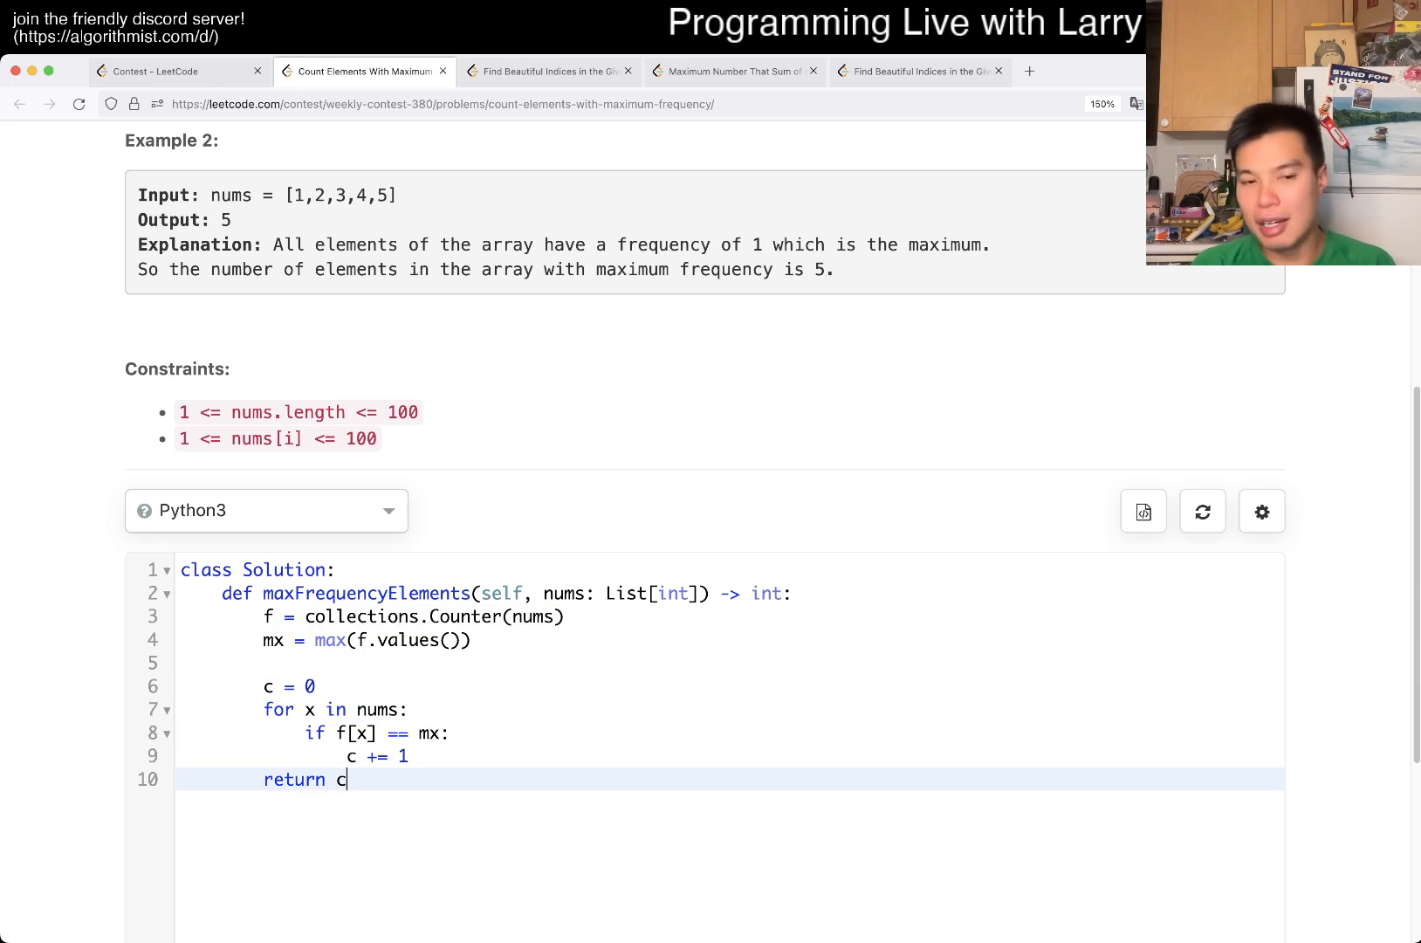
pyautogui.press('Enter')
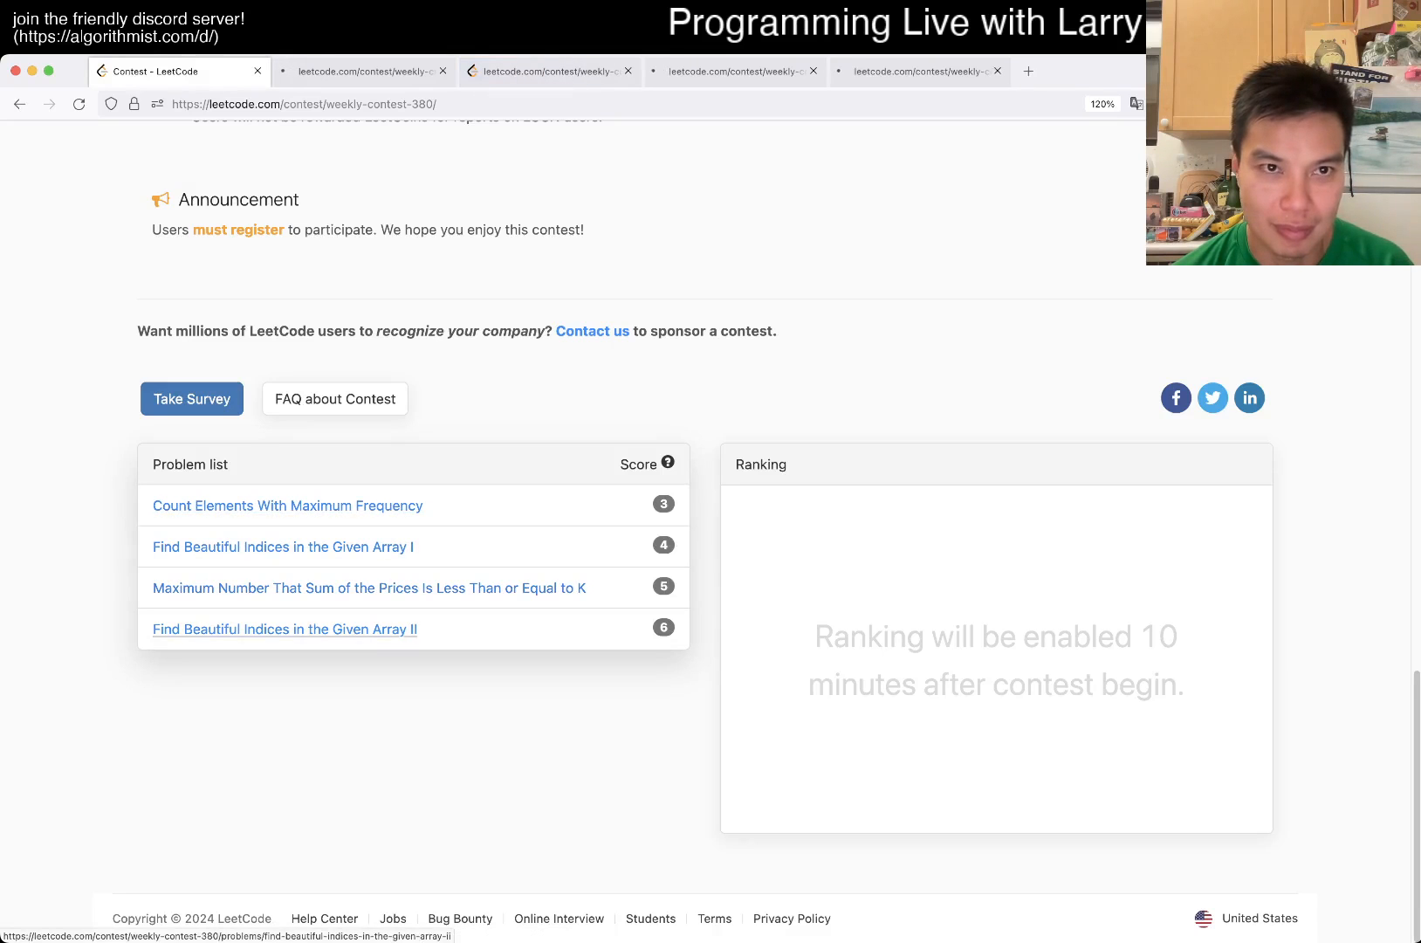
# Reopen the problem and draft 'return collections.Counter(nums).values()' with max, then discard it.
pyautogui.click(286, 506)
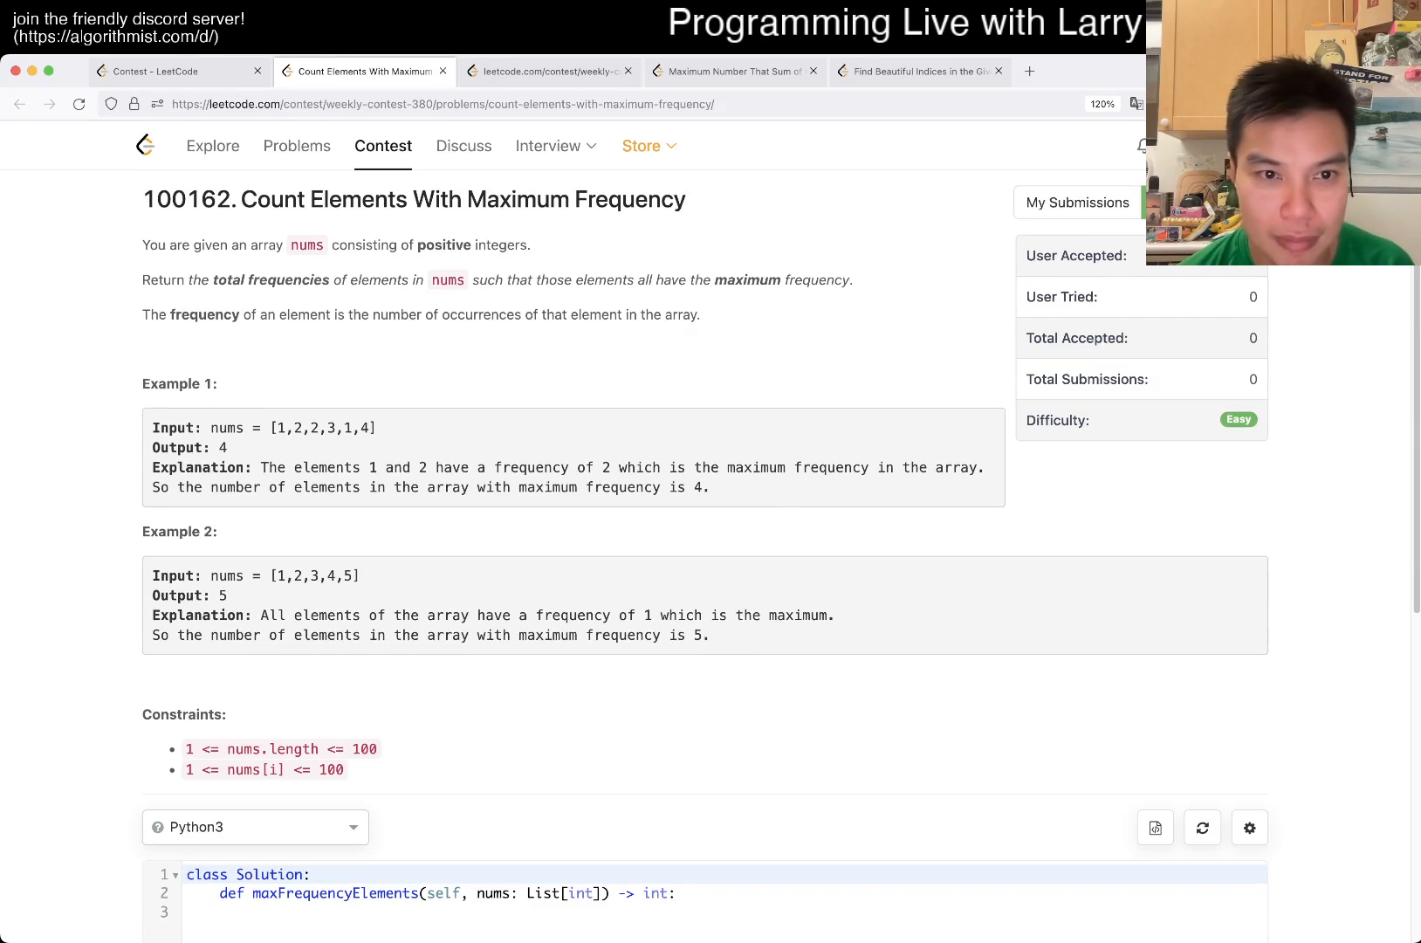
pyautogui.scroll(-3)
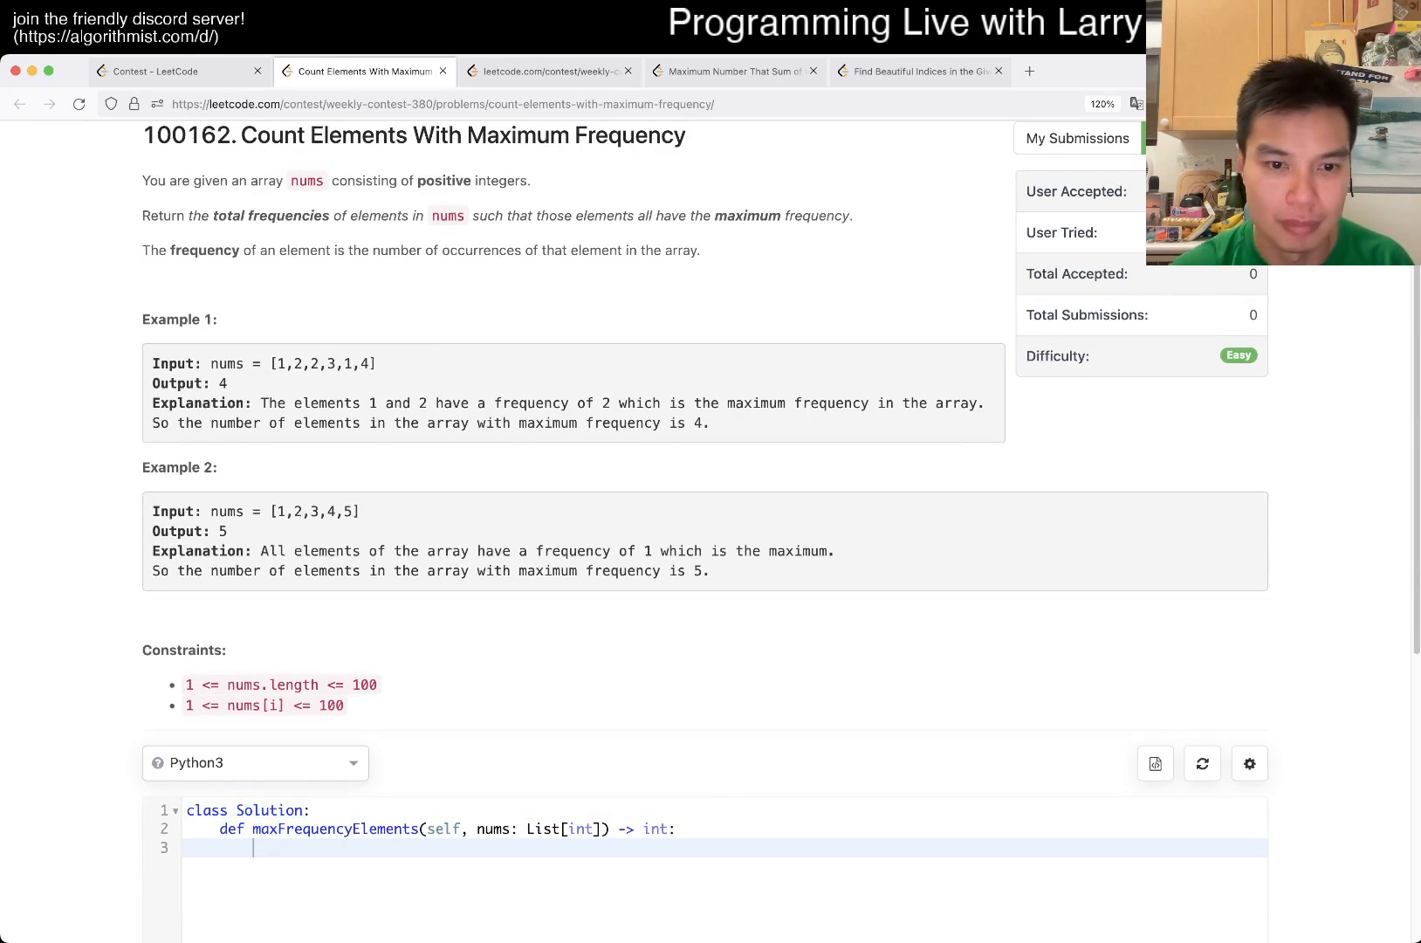
pyautogui.write('return collections.')
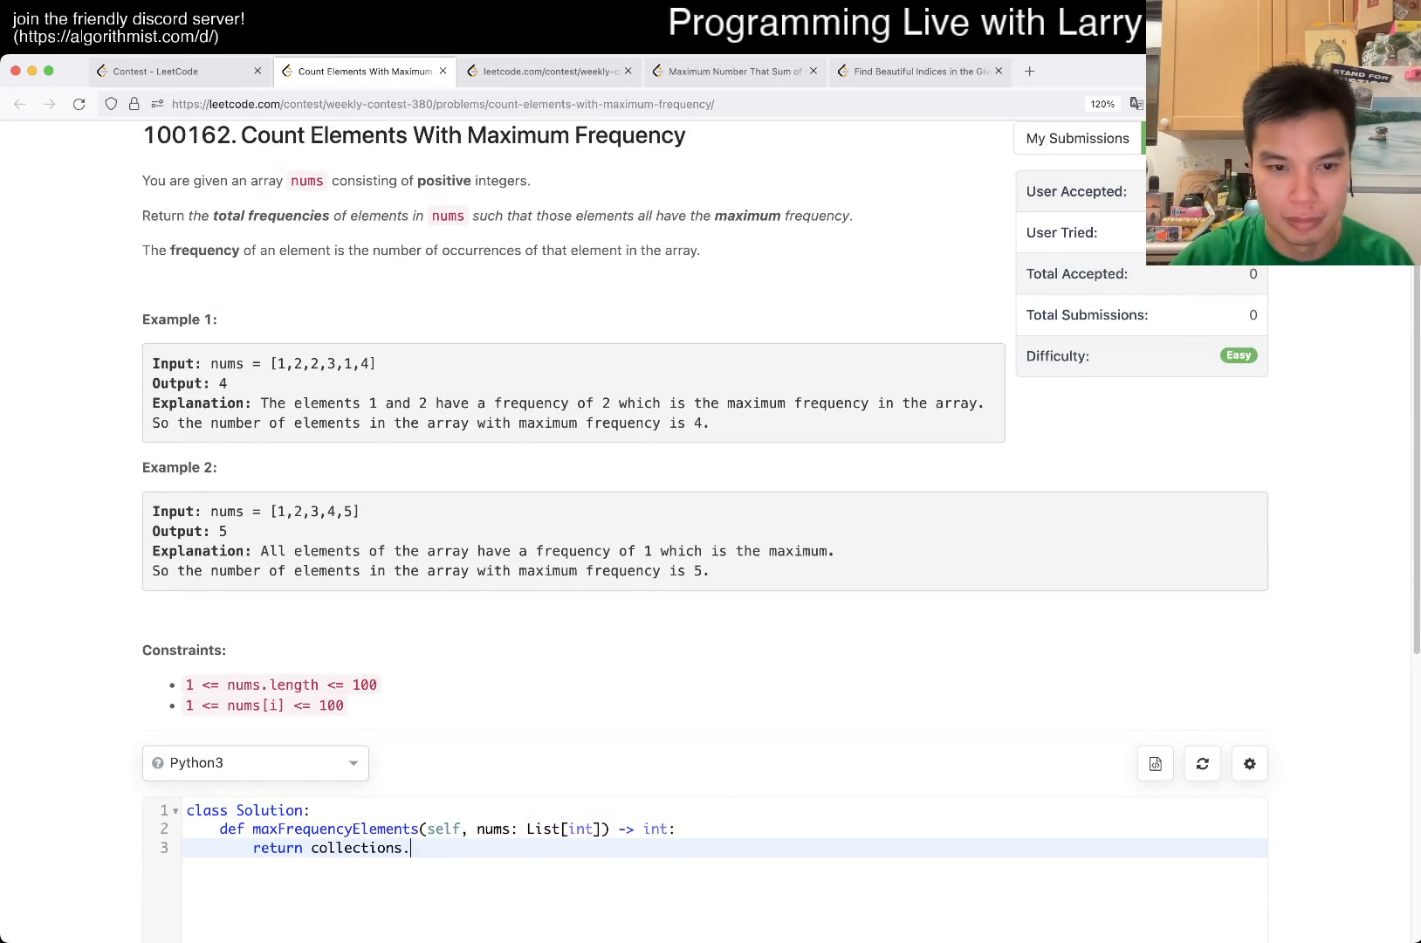
pyautogui.write('Counter(nums).va')
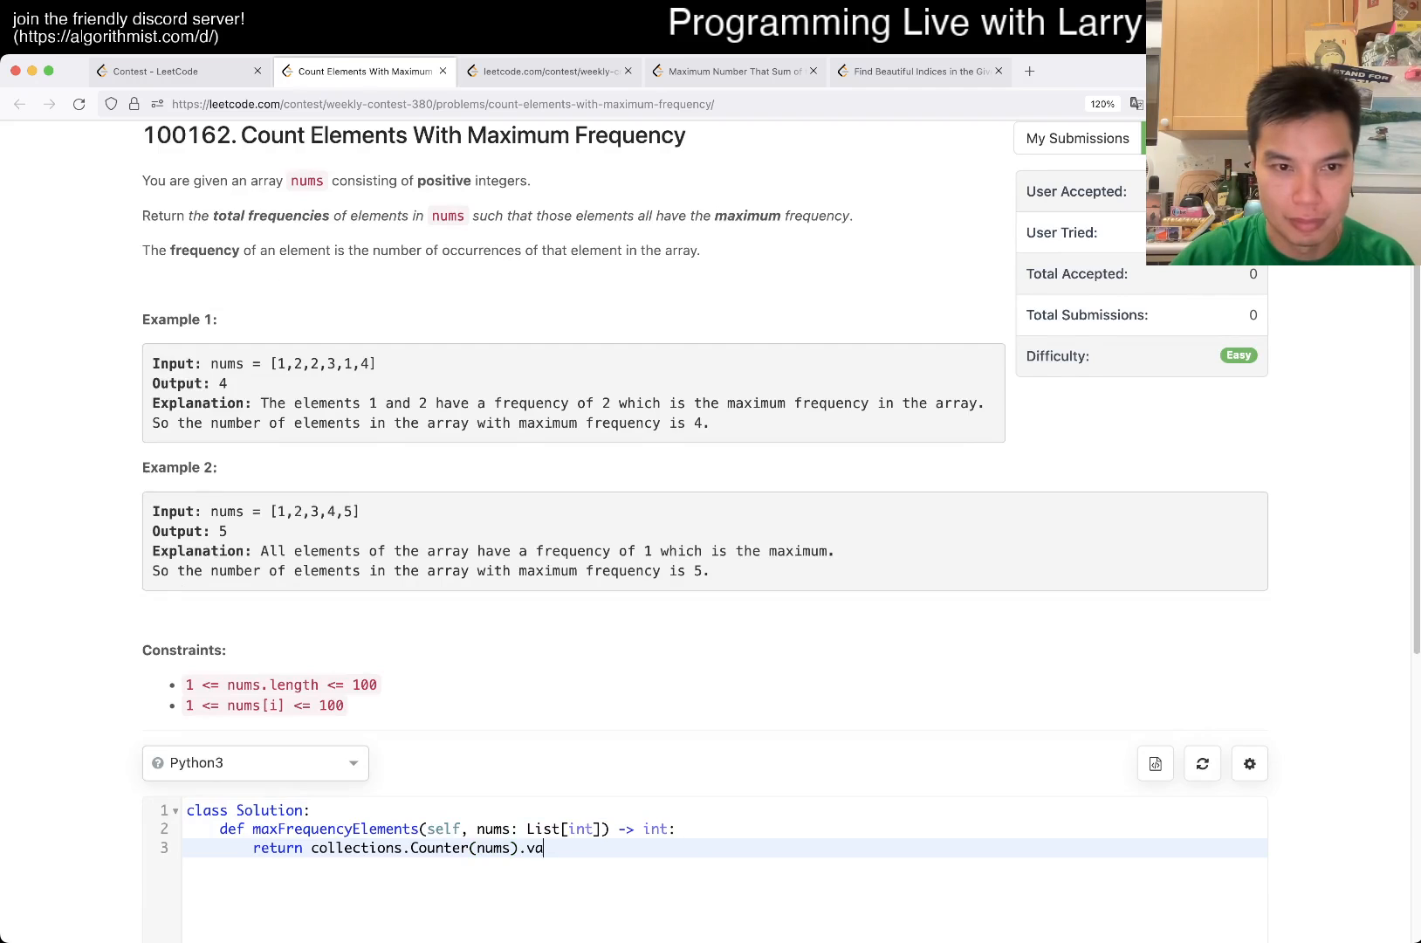
pyautogui.write('lues()')
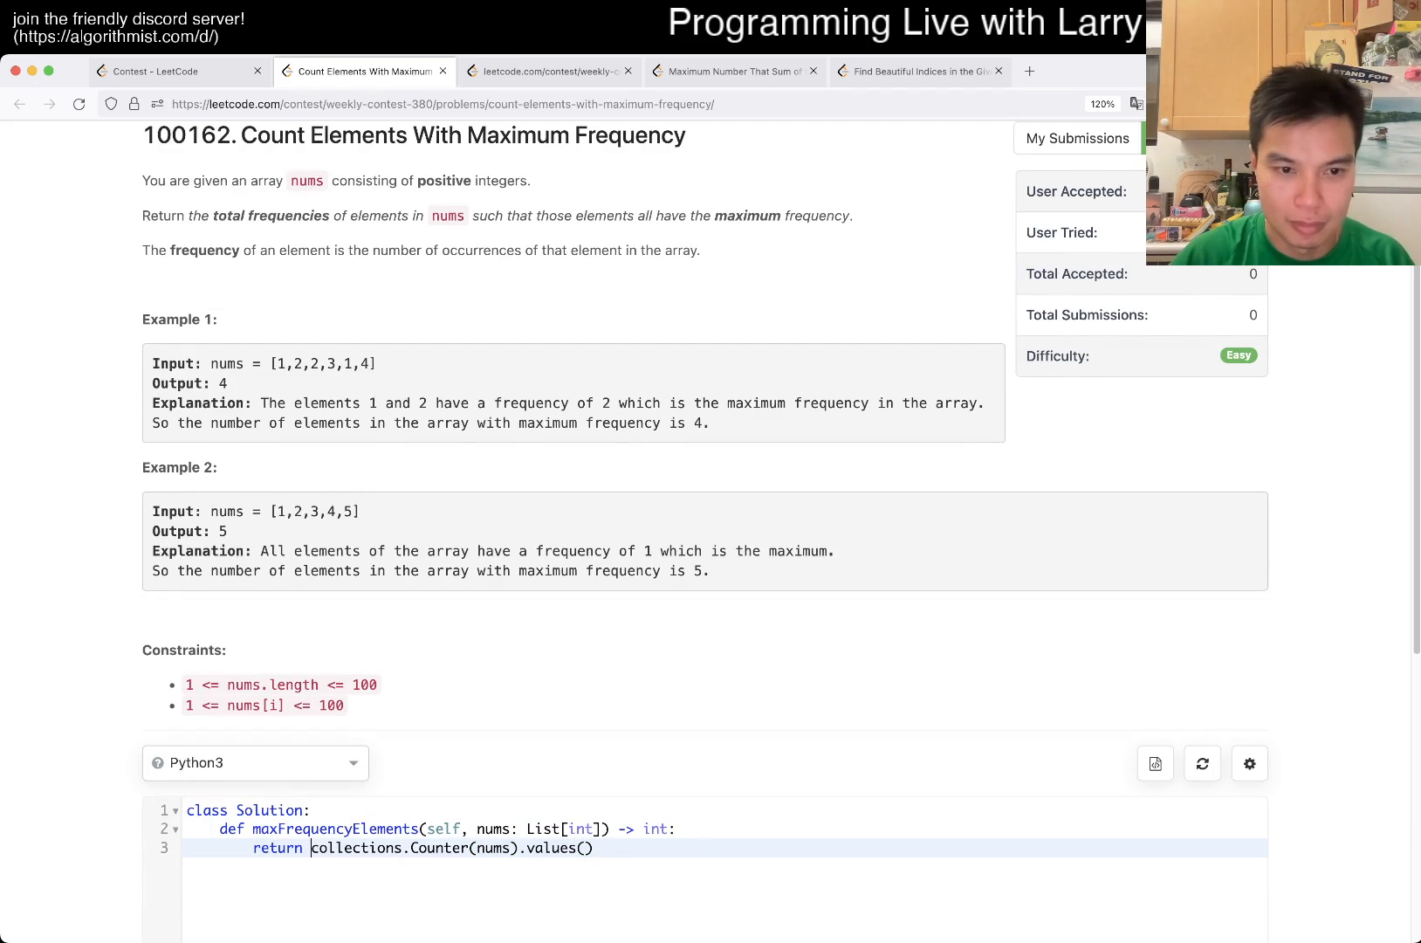
pyautogui.write('max(')
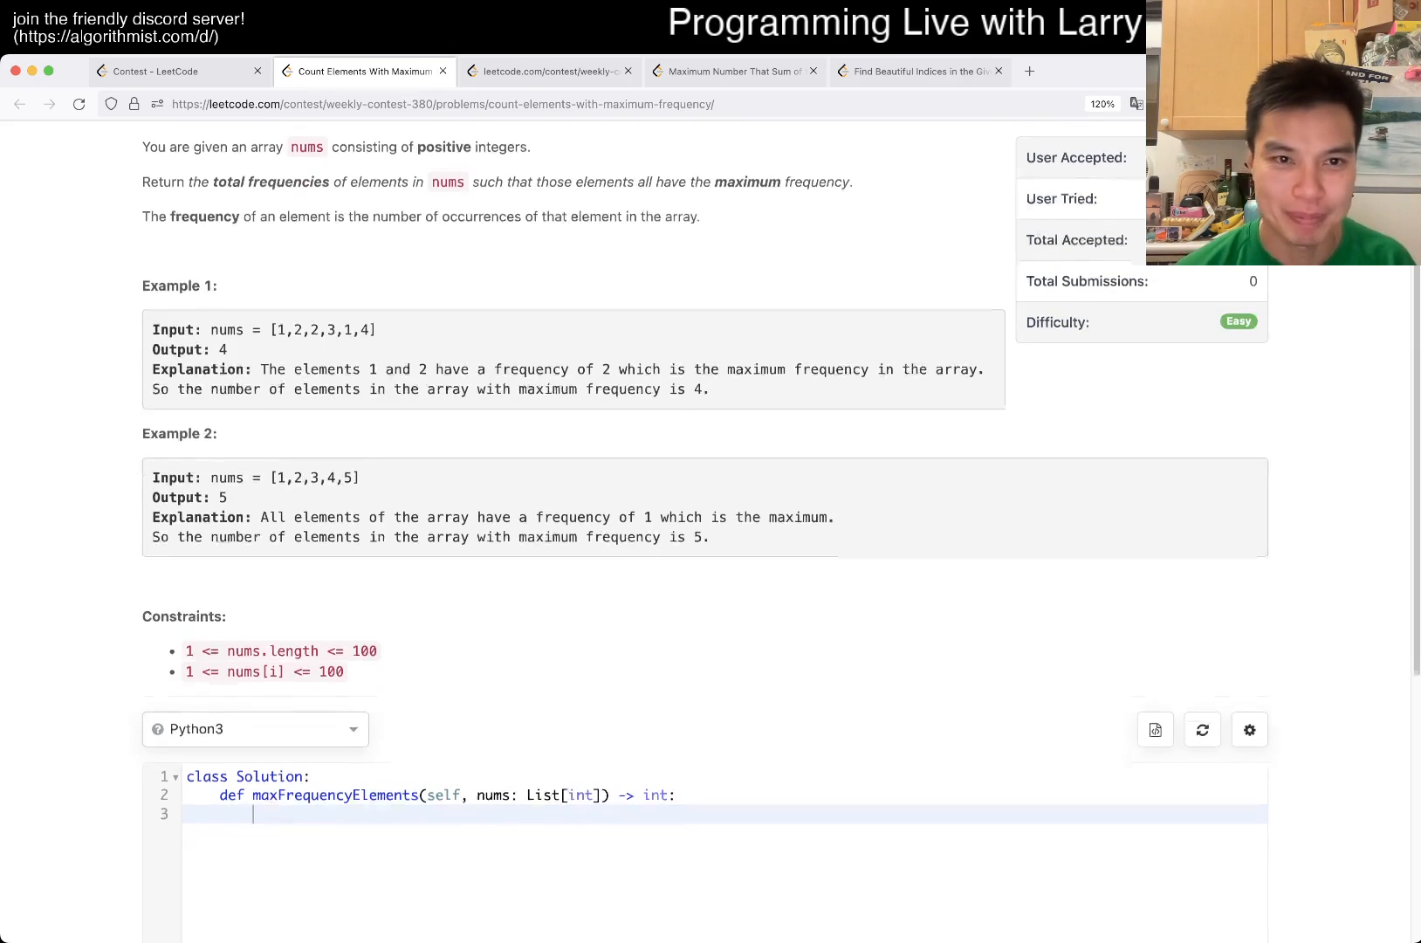
# Write the solution: f = Counter(nums), max of values, count x where f[x] matches, return c.
pyautogui.write('return max(collections.Counter(nums).values())')
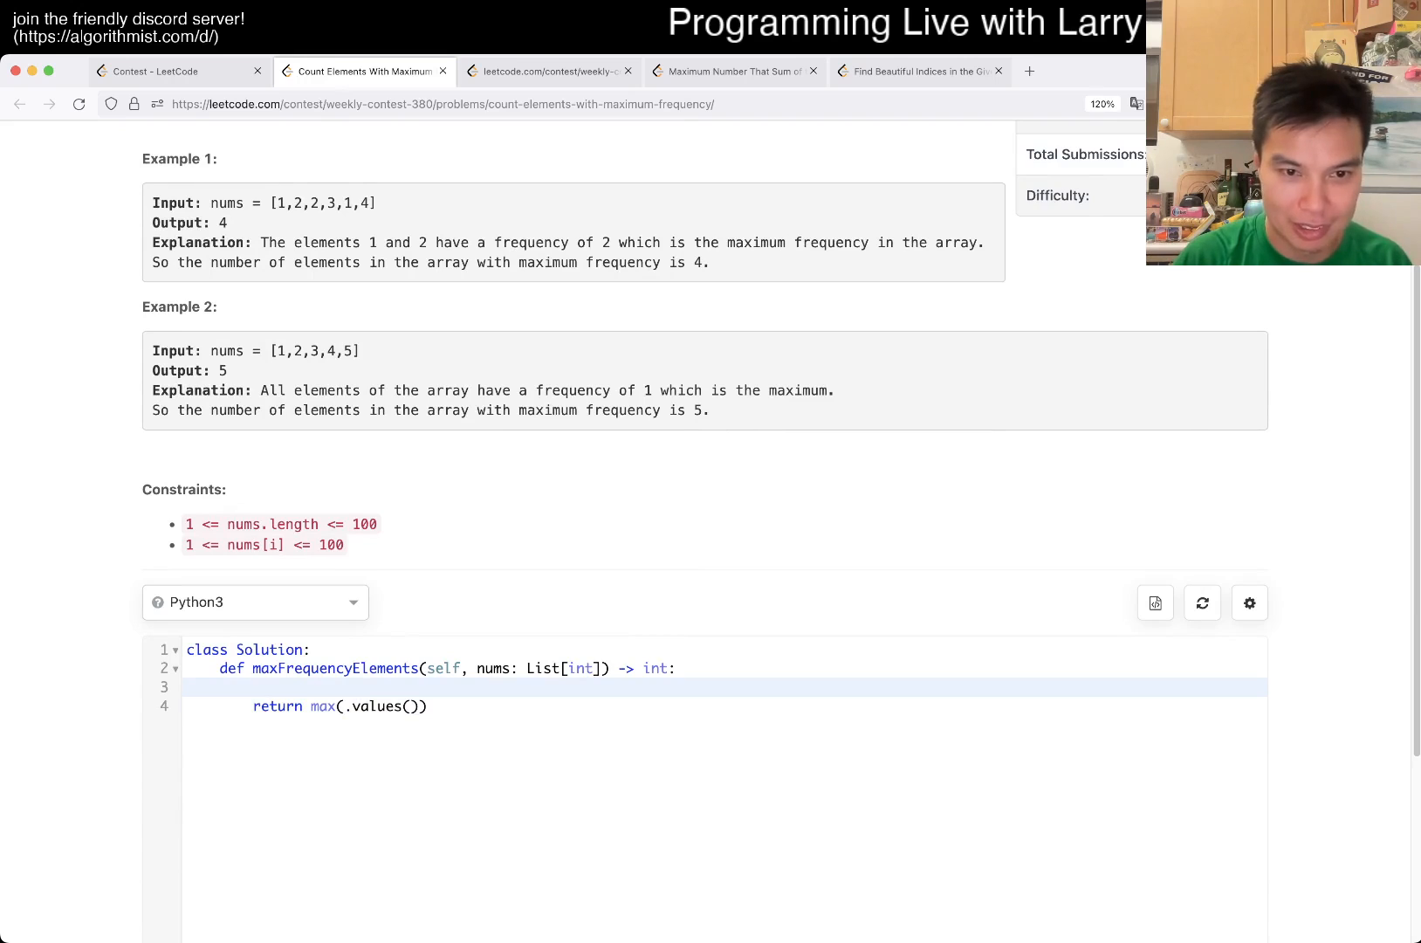
pyautogui.write('f = collections.Counter(nums)')
pyautogui.write('c = 0')
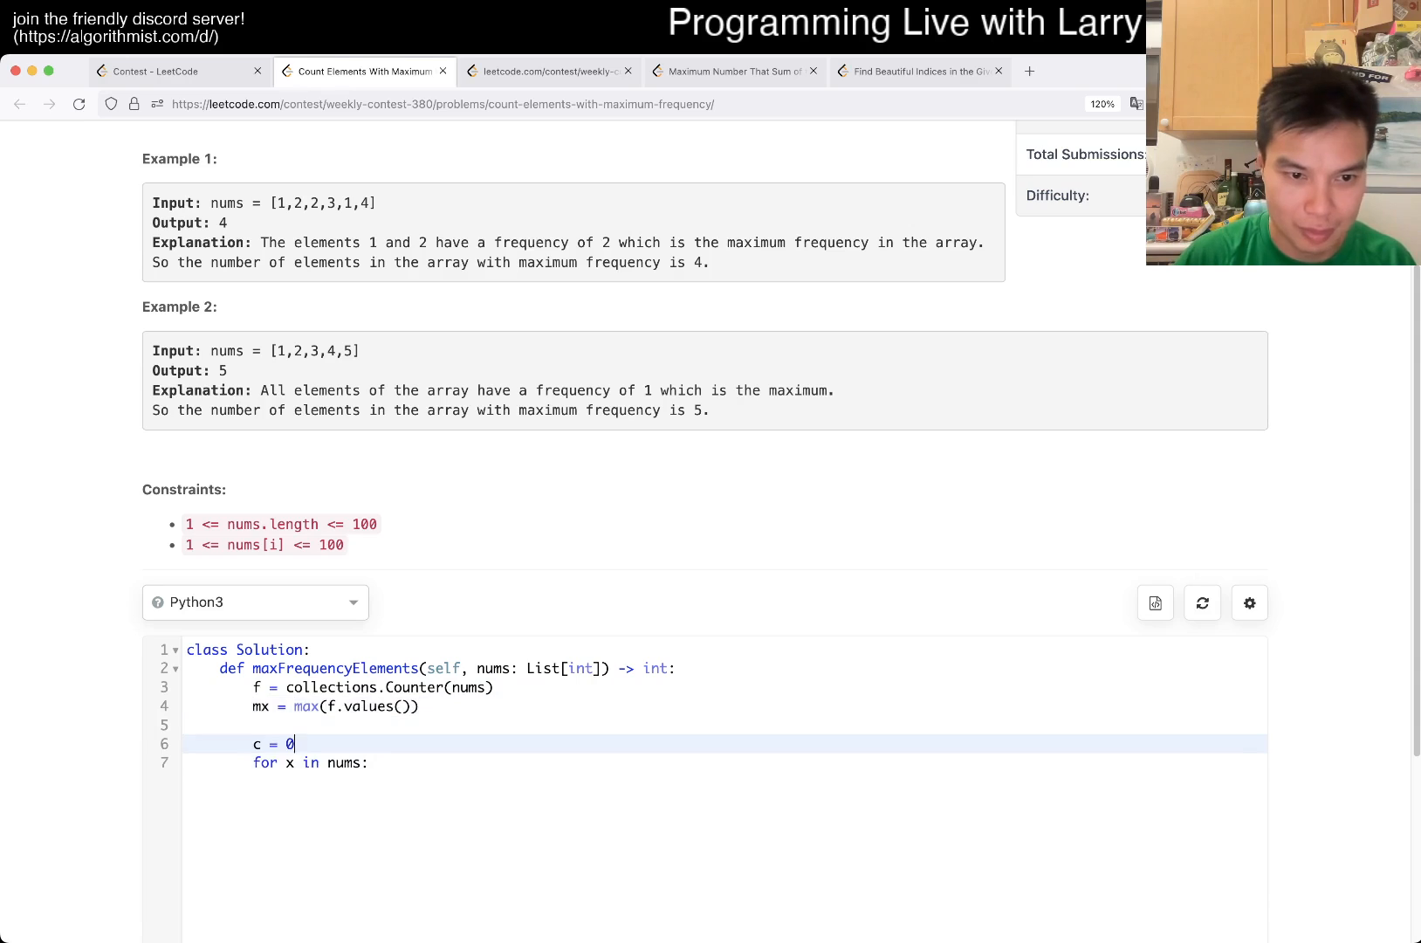
pyautogui.write('if f[x] == mx:')
pyautogui.write('c += 1')
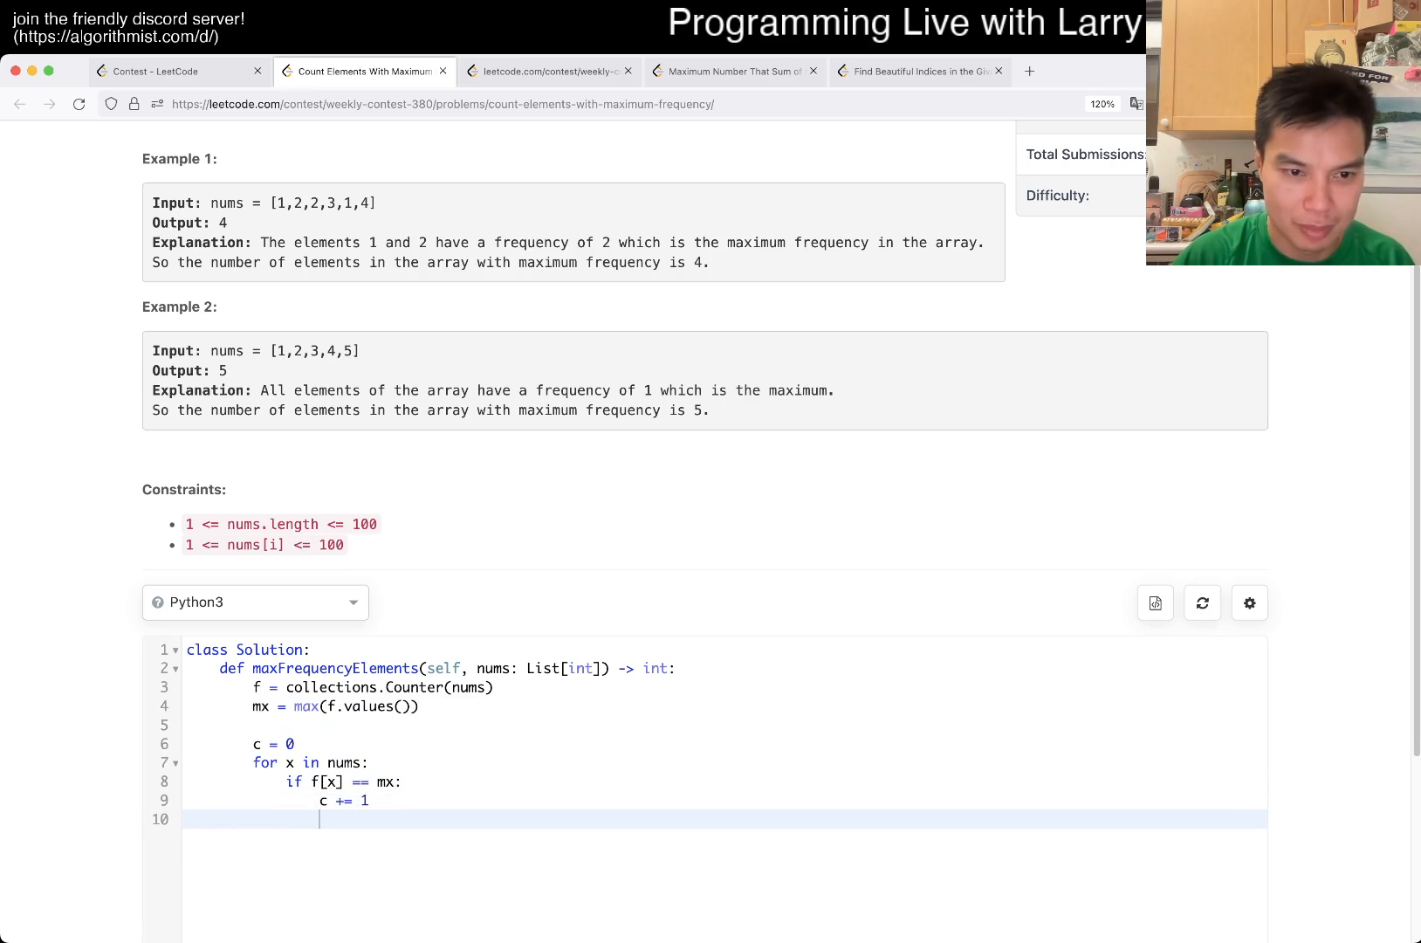
pyautogui.write('return c')
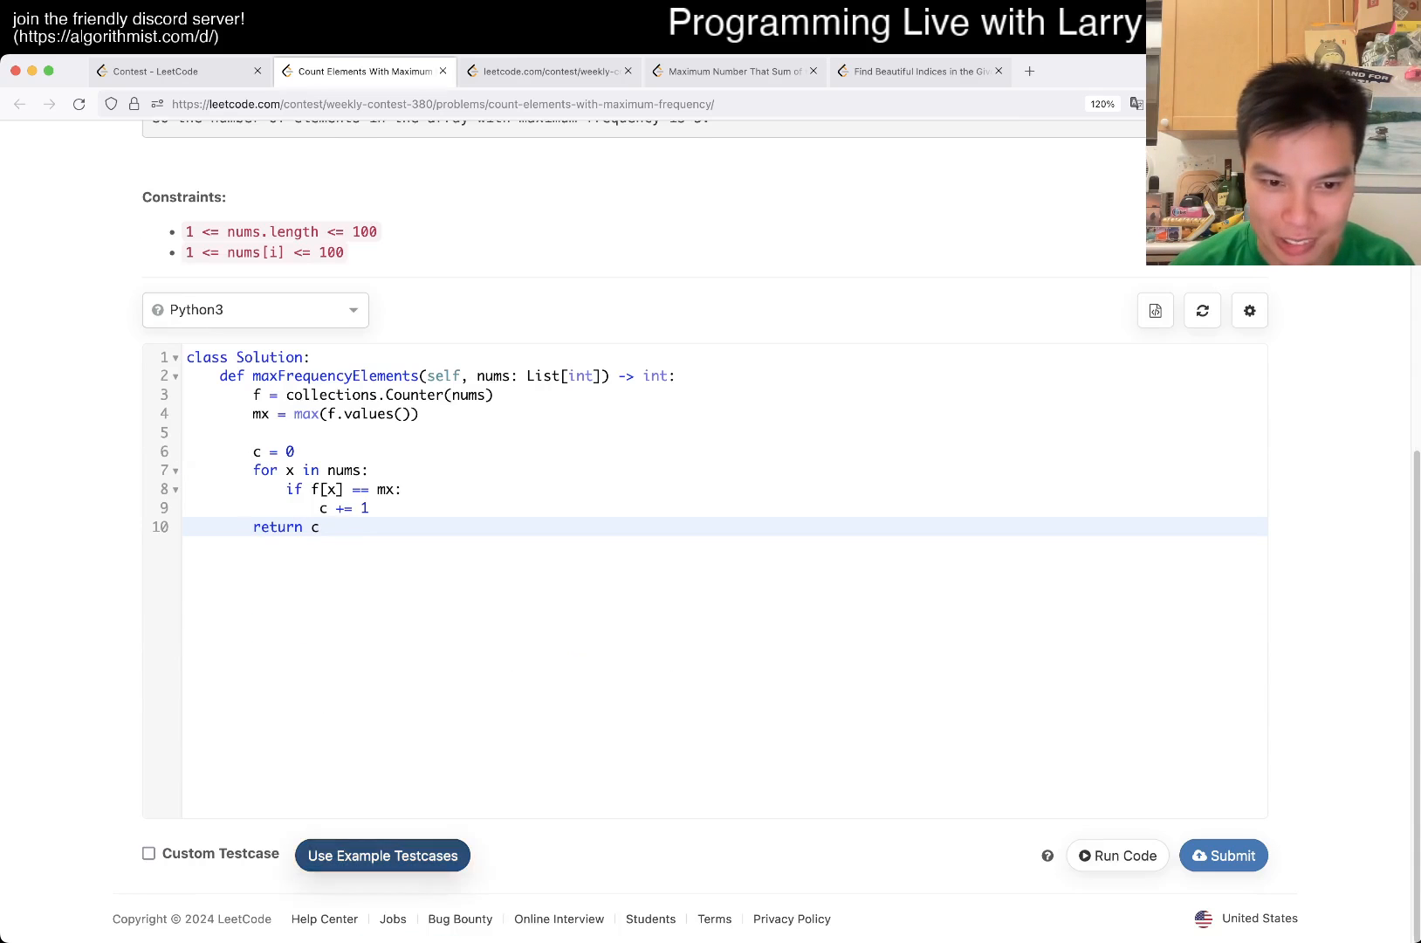
# Submit the counting solution and show the Weekly Contest 380 ranking table.
pyautogui.click(1117, 855)
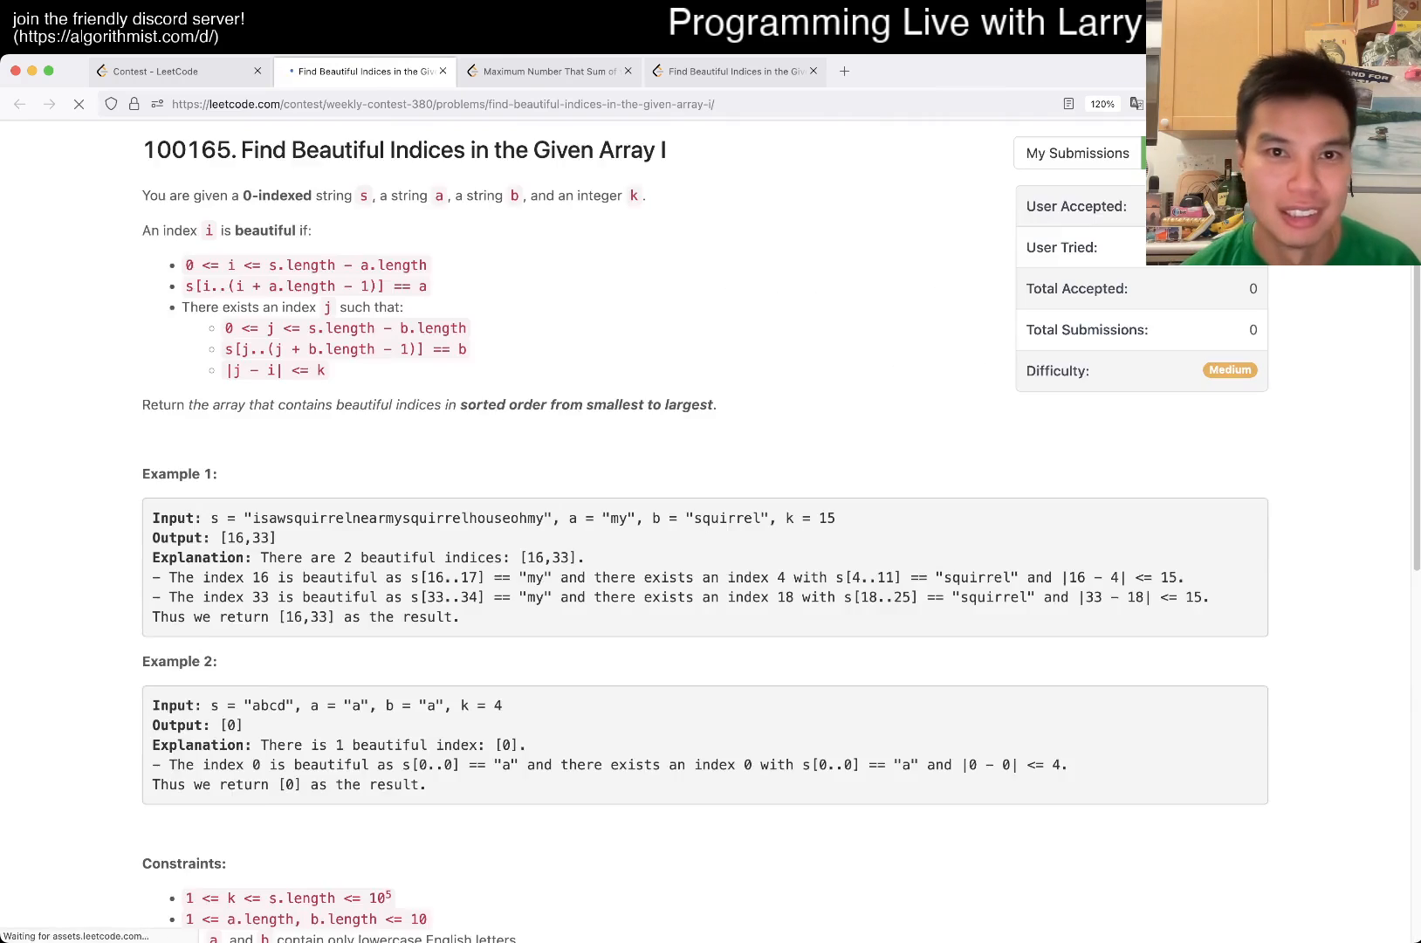
pyautogui.click(175, 72)
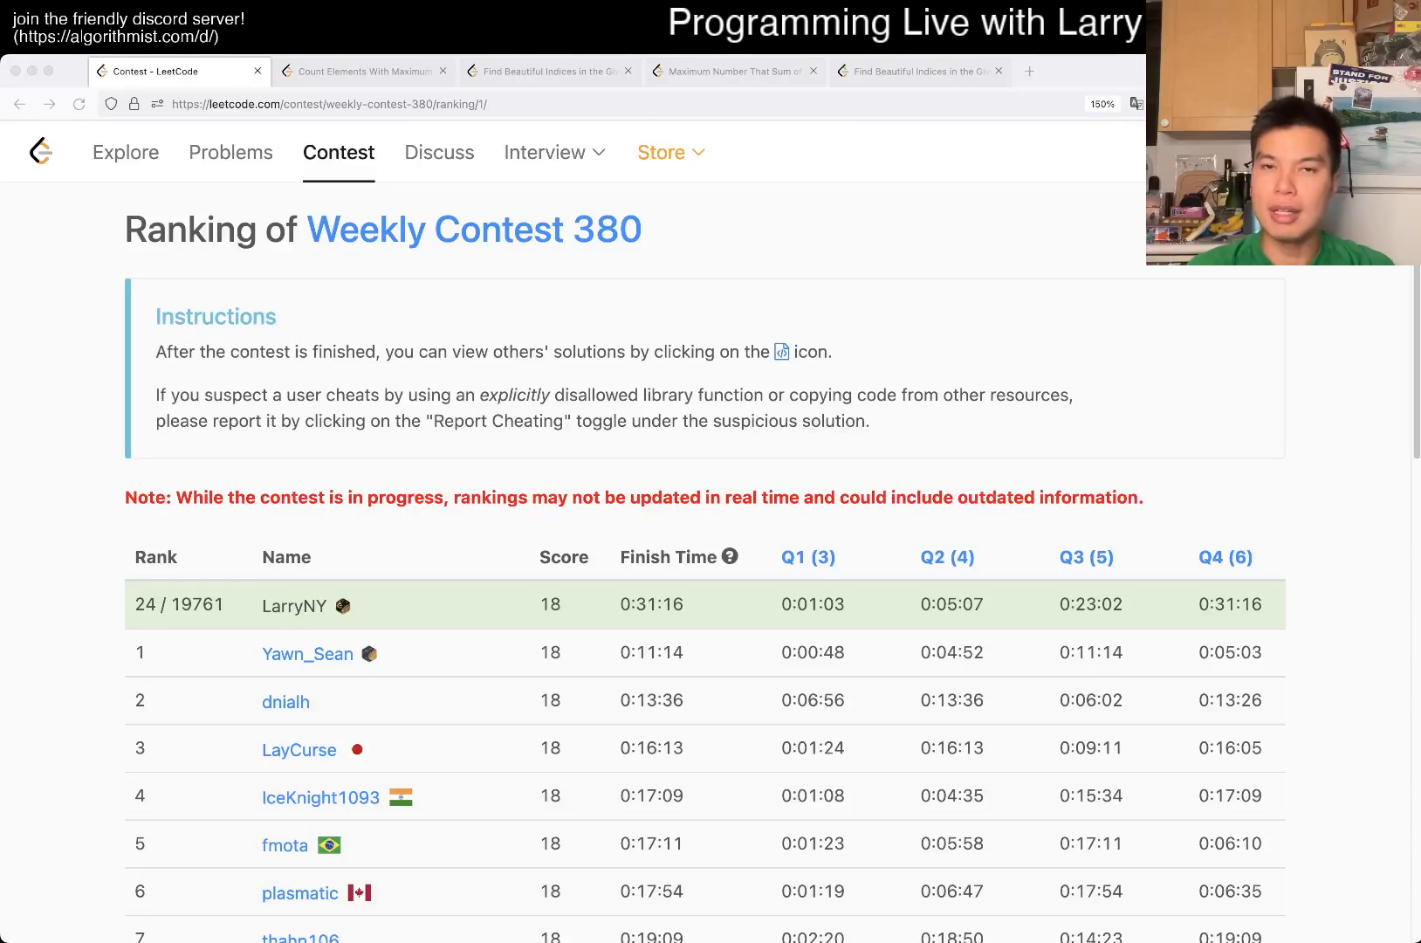